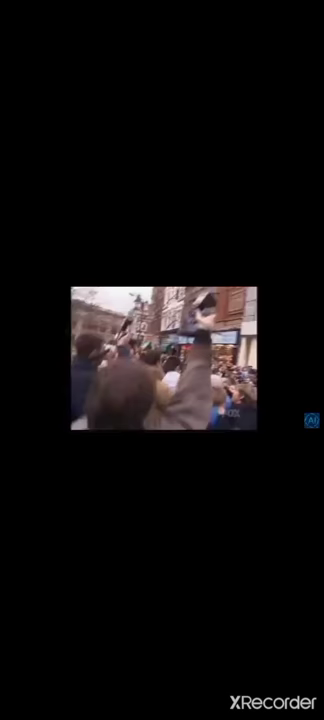
- Shrink the playing TV clip into a floating window and bring up the recent apps view
click(162, 360)
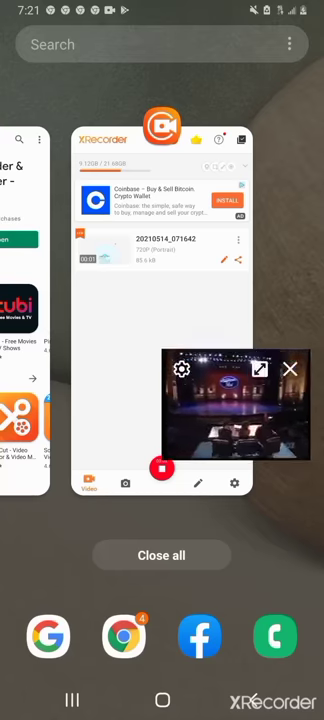
click(160, 300)
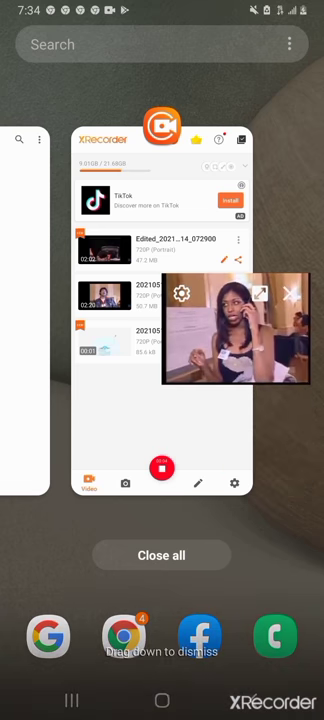
- Bring XRecorder's saved recordings list to the front from the recents screen
click(162, 300)
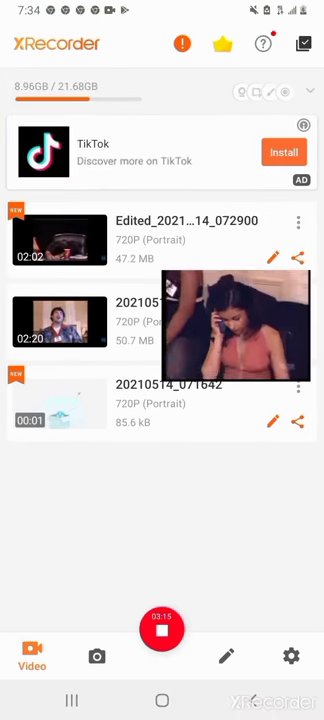